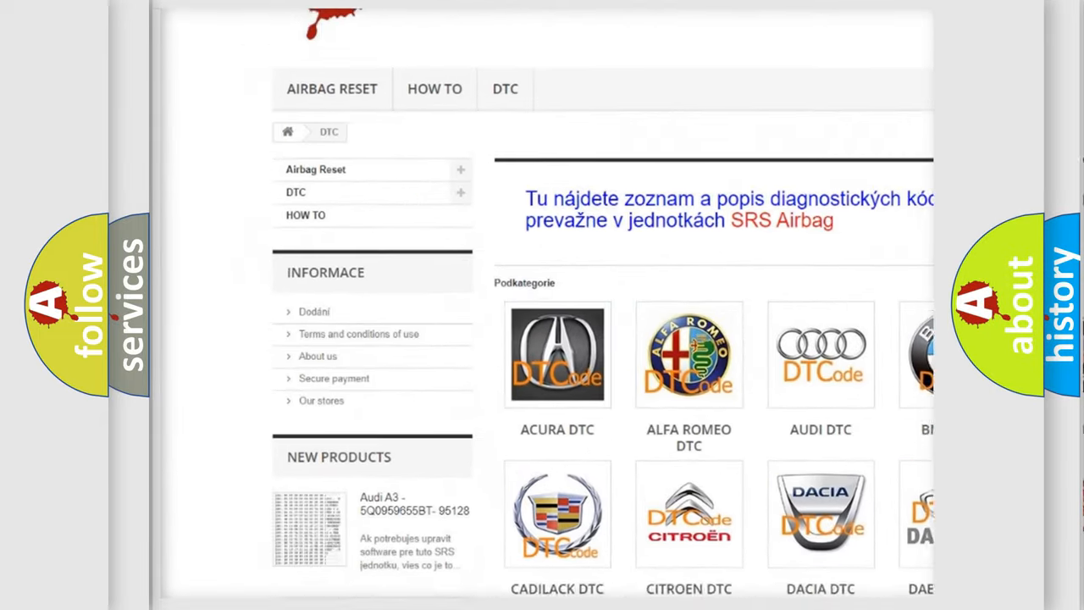
{"action": "scroll", "scroll_direction": "down", "scroll_amount": 3}
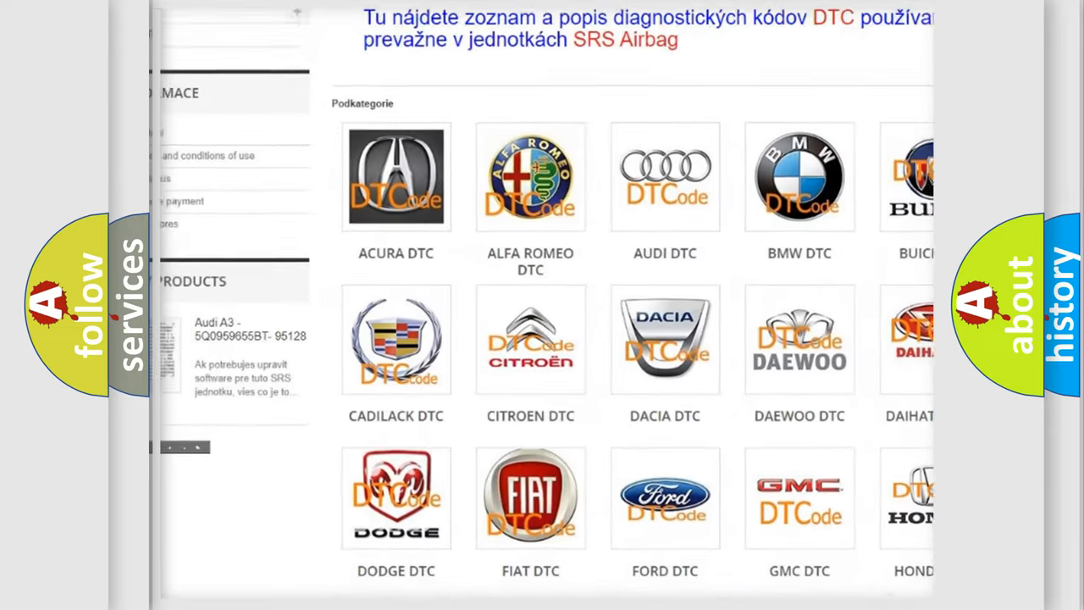
{"action": "scroll", "scroll_direction": "down", "scroll_amount": 3}
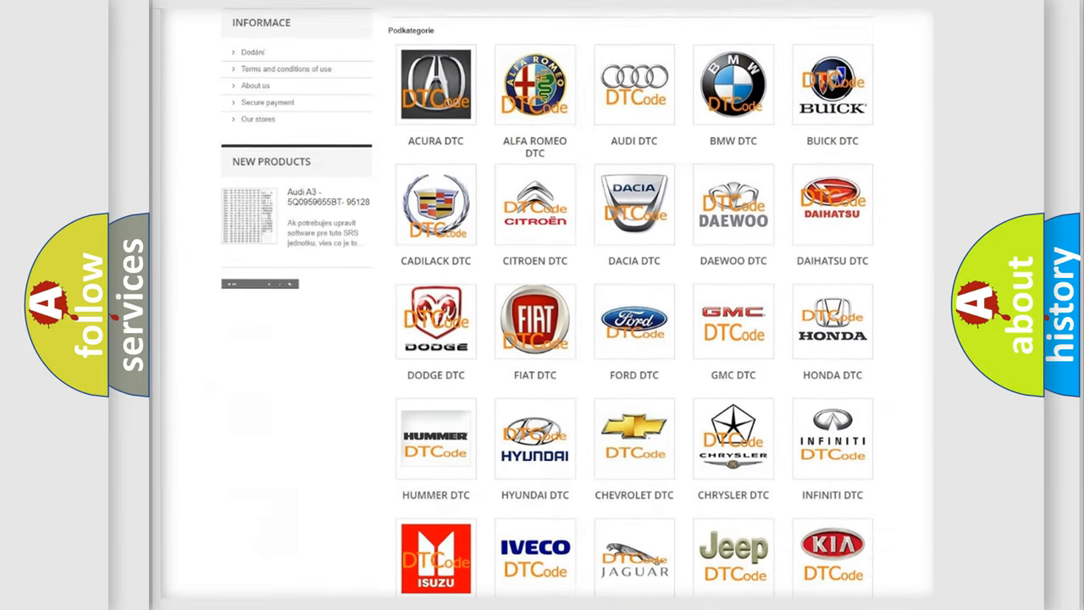
{"action": "scroll", "scroll_direction": "down", "scroll_amount": 3}
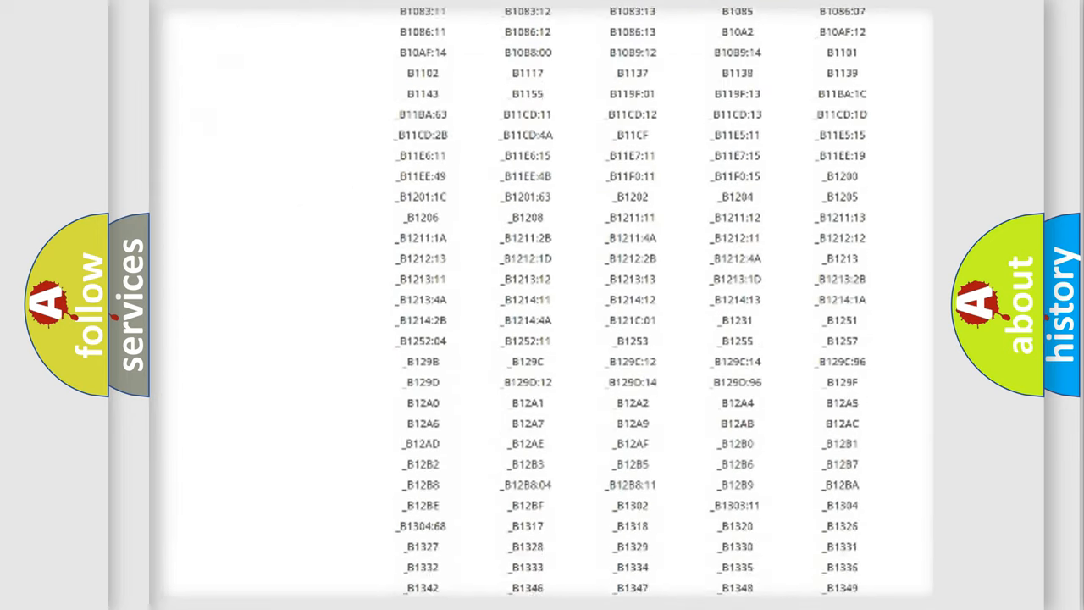
{"action": "scroll", "scroll_direction": "down", "scroll_amount": 3}
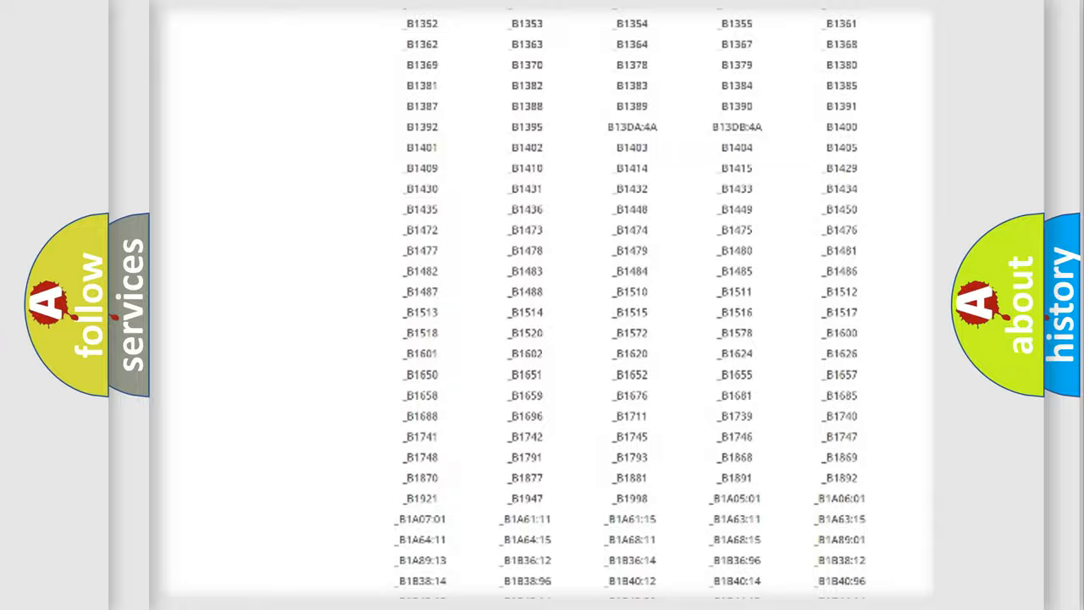